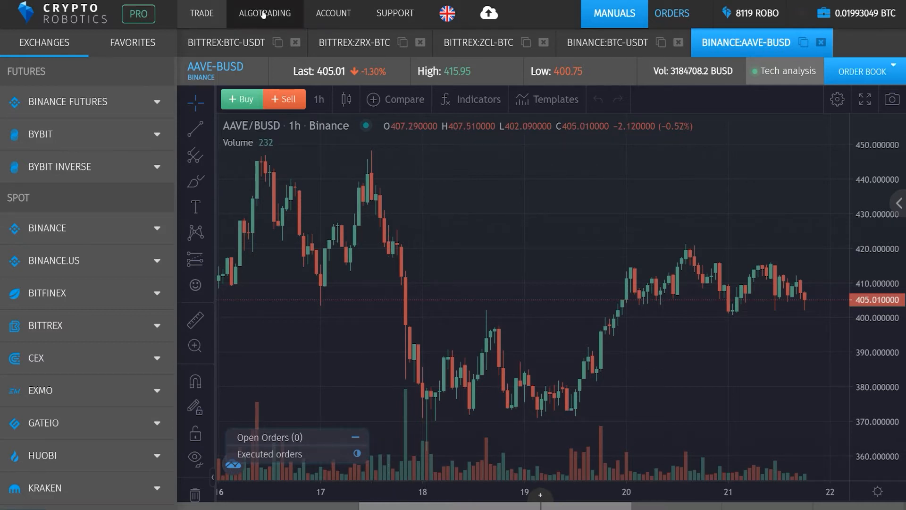
Step: Go to ALGOTRADING to view robots, signal trading, autofollowing and copytrading tools
{"action": "left_click", "coordinate": [265, 12]}
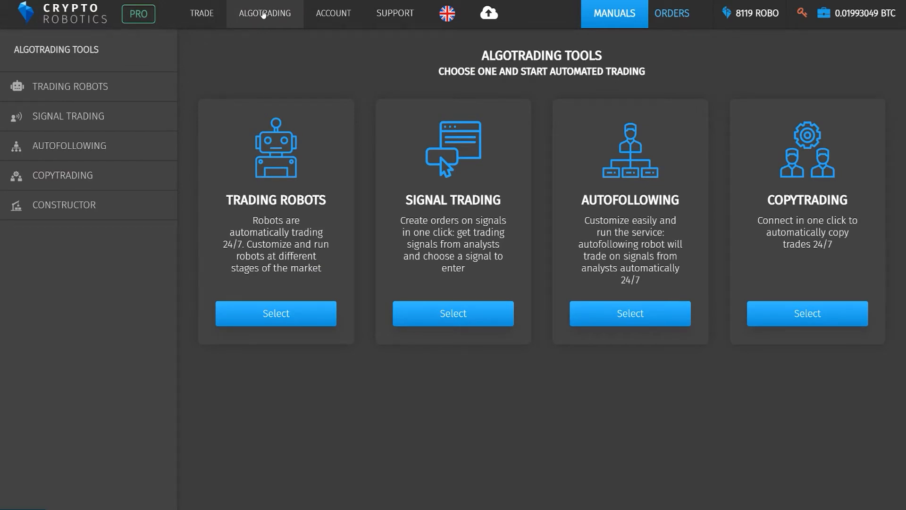
{"action": "mouse_move", "coordinate": [513, 118]}
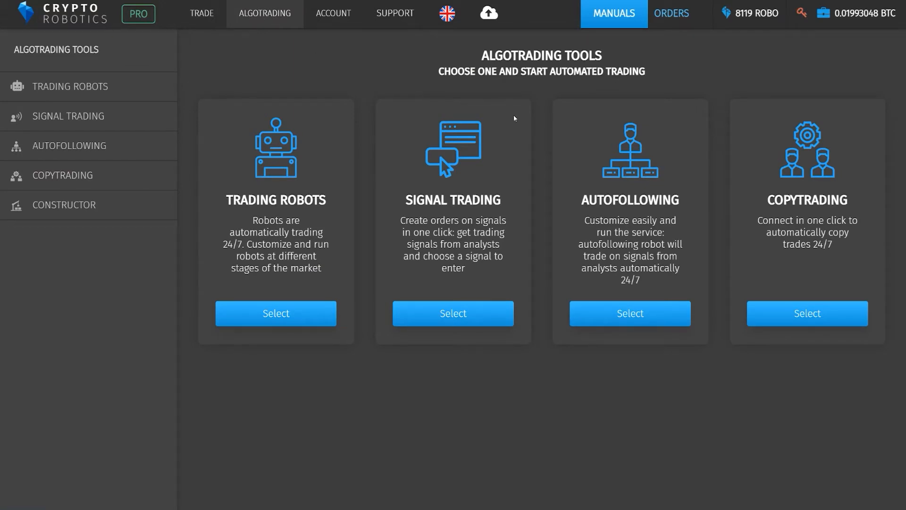
{"action": "mouse_move", "coordinate": [747, 277]}
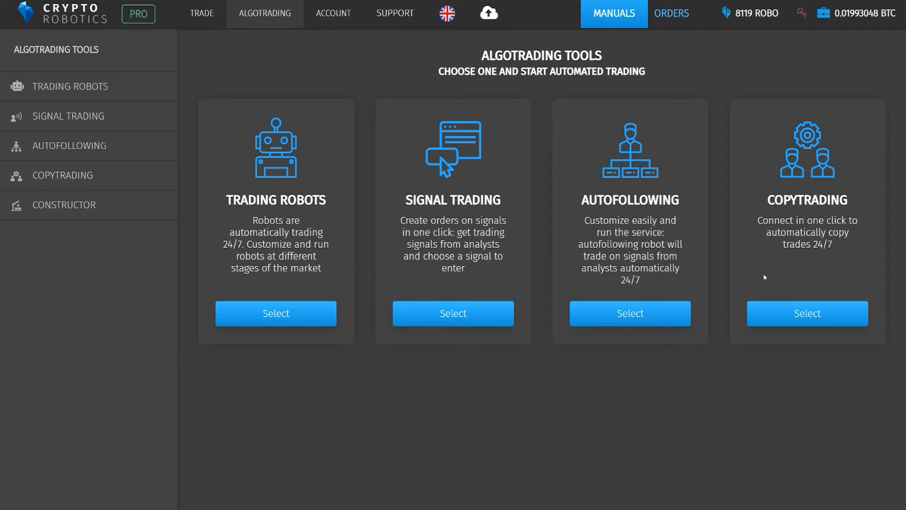
{"action": "mouse_move", "coordinate": [767, 279]}
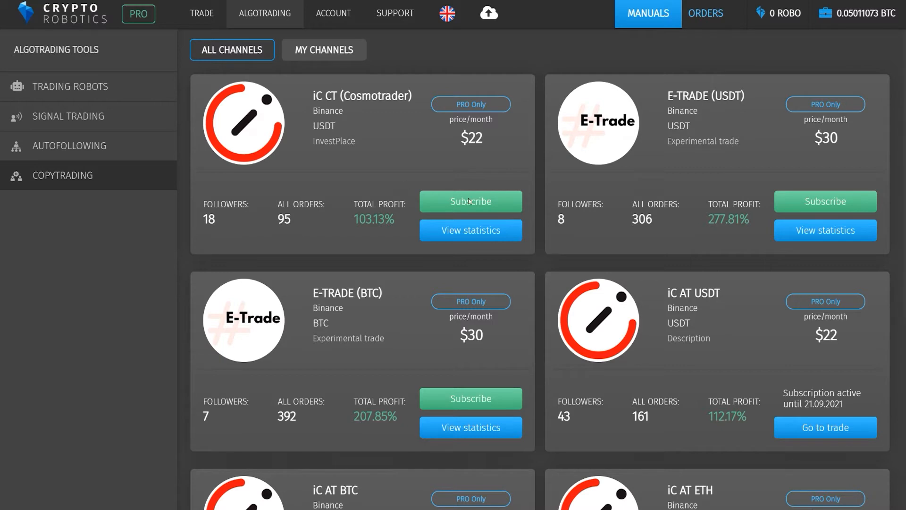
{"action": "mouse_move", "coordinate": [605, 252]}
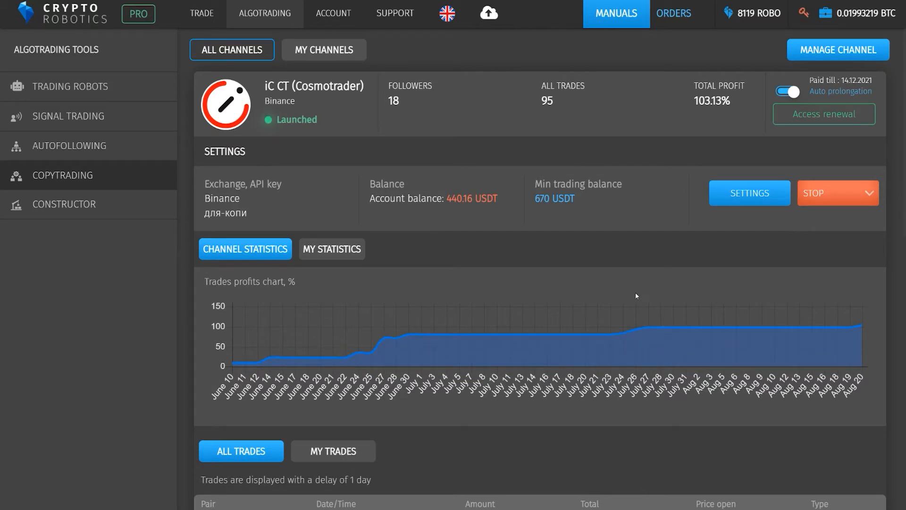
{"action": "mouse_move", "coordinate": [587, 292]}
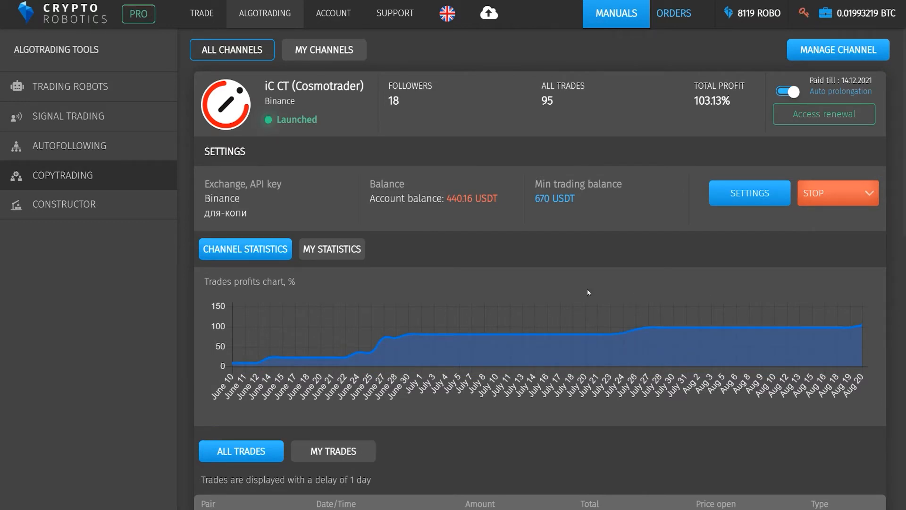
{"action": "mouse_move", "coordinate": [566, 294]}
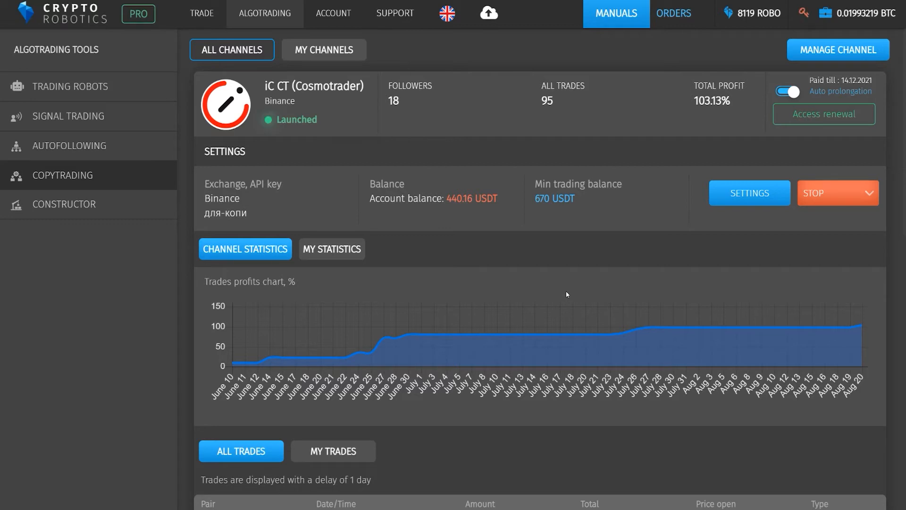
{"action": "mouse_move", "coordinate": [507, 306]}
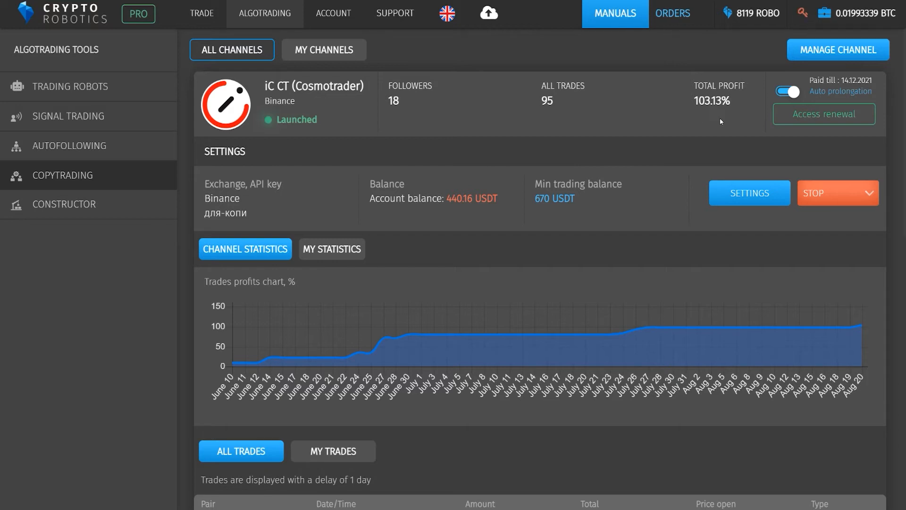
{"action": "mouse_move", "coordinate": [690, 141]}
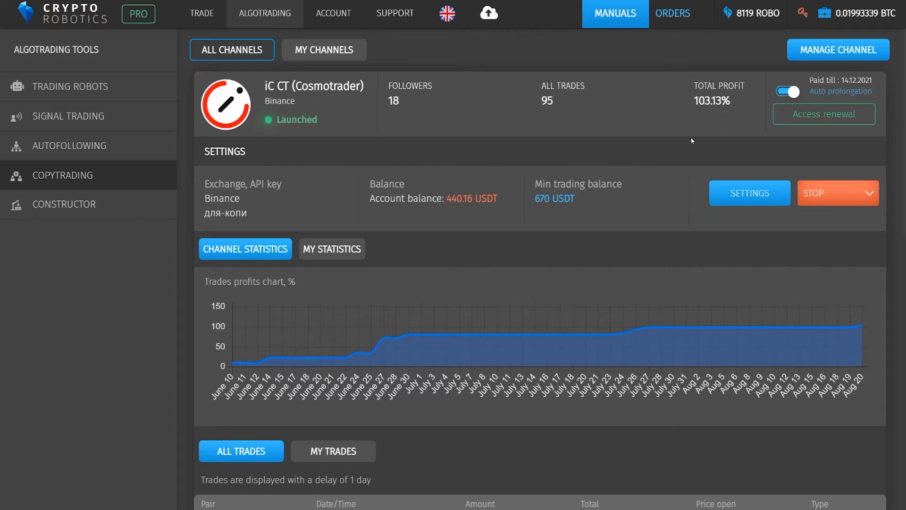
{"action": "mouse_move", "coordinate": [596, 296]}
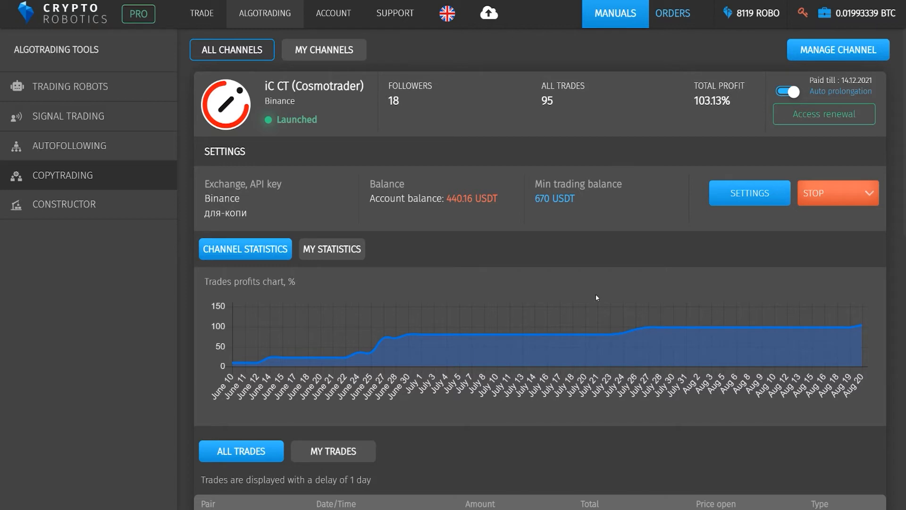
{"action": "mouse_move", "coordinate": [591, 290]}
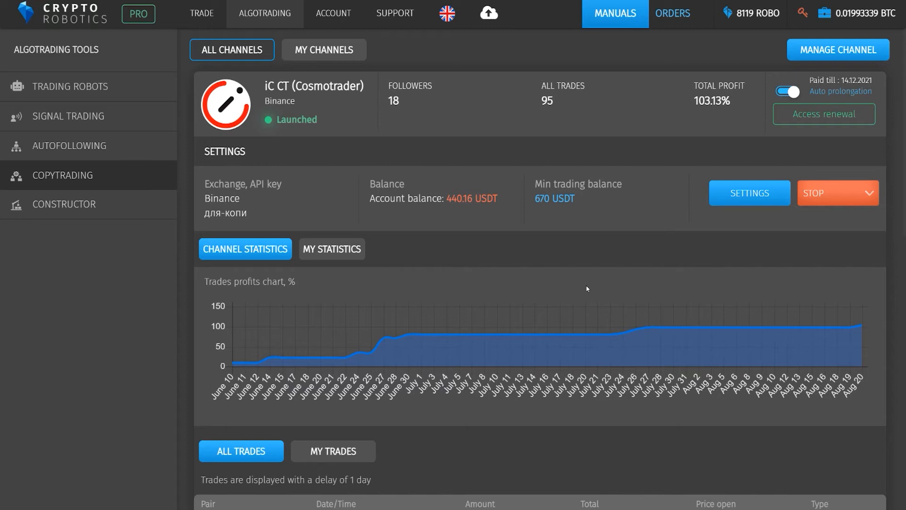
Step: Scroll the iC CT trade list to older July XRP/USDT and ETH/USDT trades
{"action": "scroll", "scroll_direction": "down", "scroll_amount": 3}
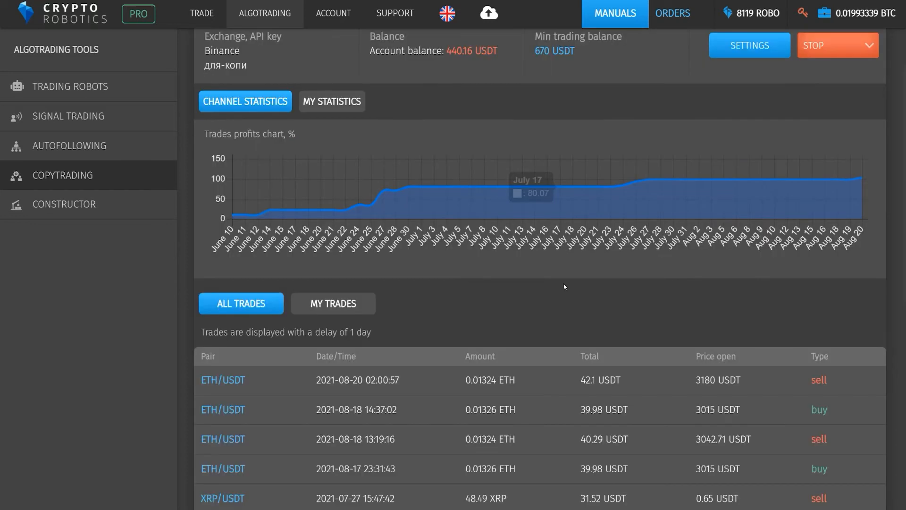
{"action": "scroll", "scroll_direction": "down", "scroll_amount": 3}
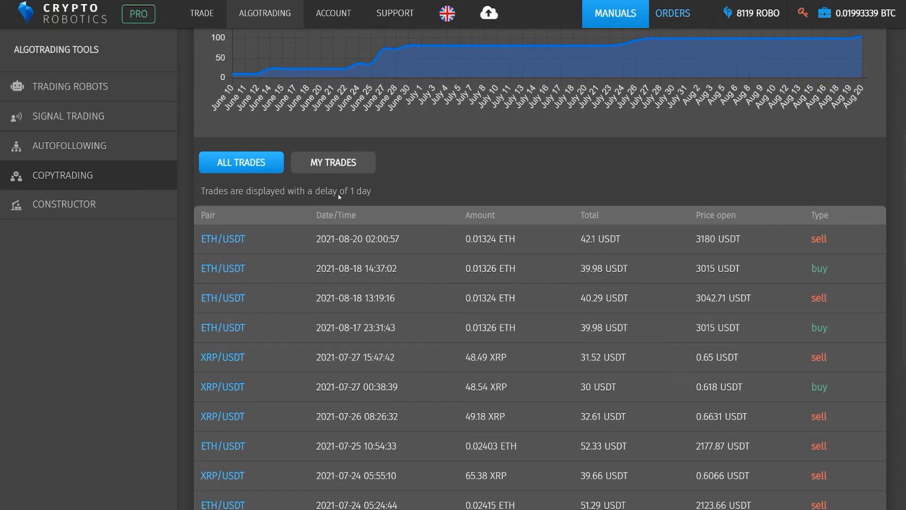
{"action": "mouse_move", "coordinate": [379, 197]}
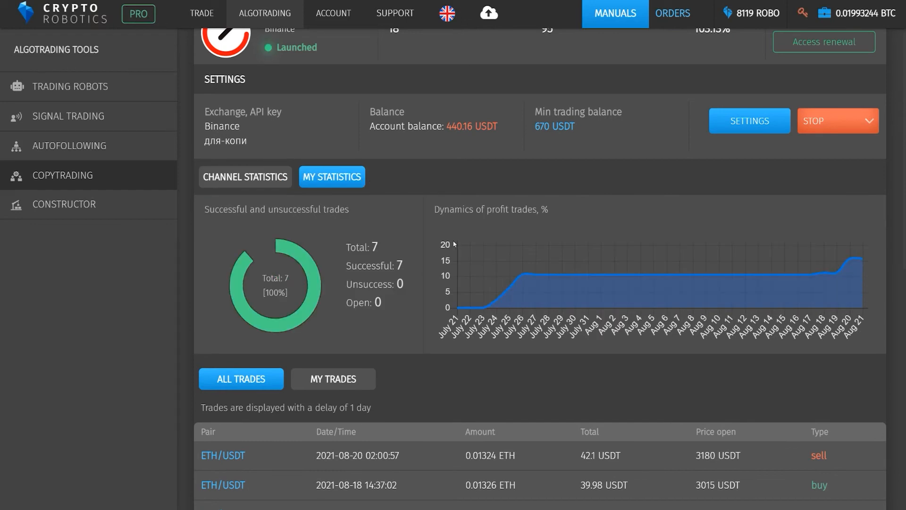
{"action": "left_click", "coordinate": [332, 379]}
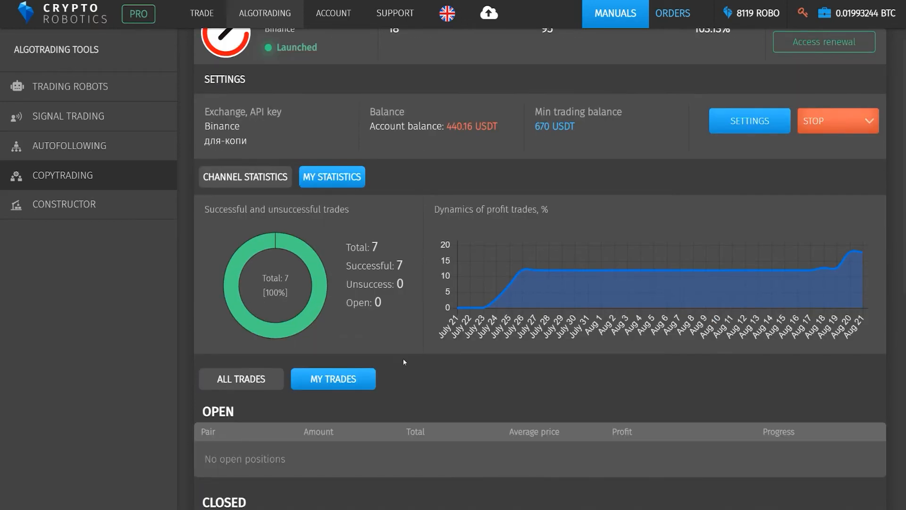
{"action": "scroll", "scroll_direction": "down", "scroll_amount": 3}
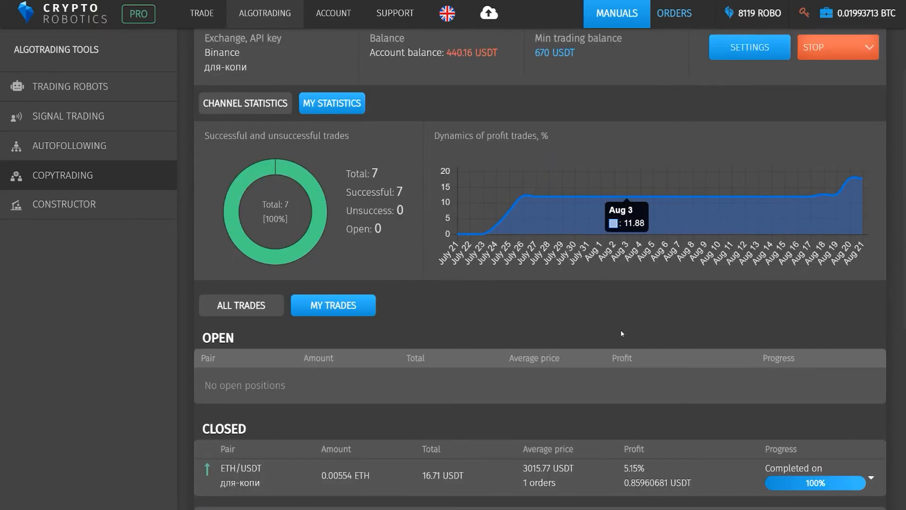
{"action": "scroll", "scroll_direction": "down", "scroll_amount": 3}
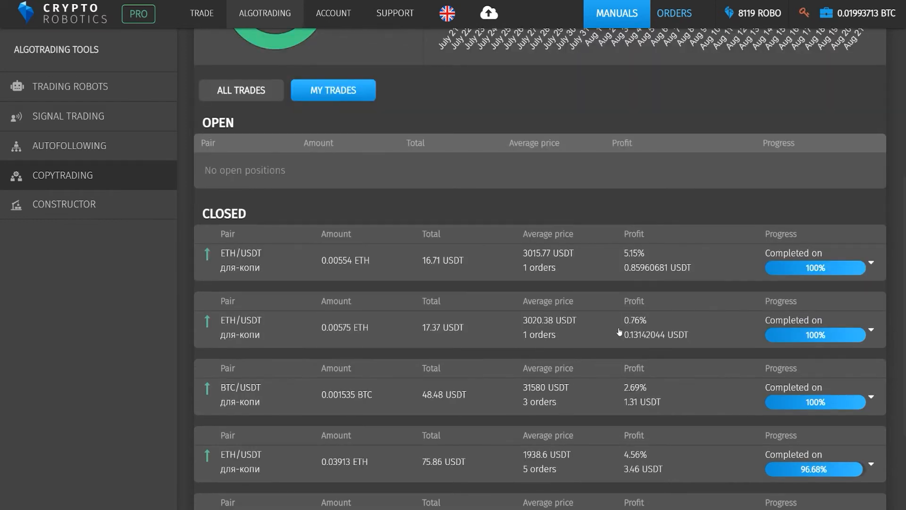
{"action": "mouse_move", "coordinate": [366, 260]}
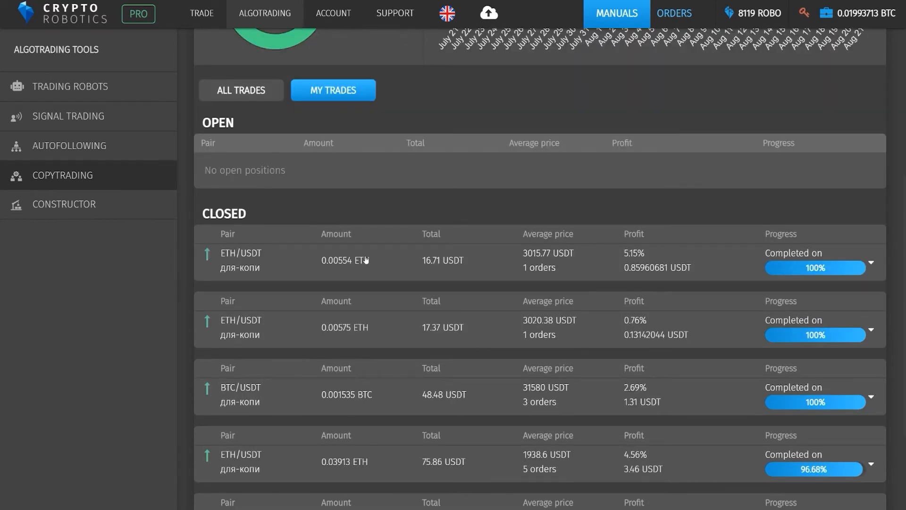
{"action": "mouse_move", "coordinate": [252, 242]}
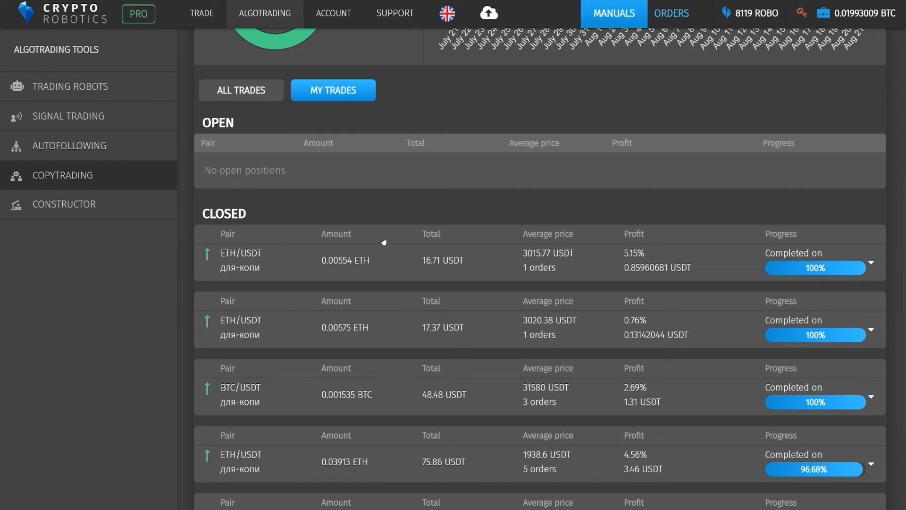
{"action": "mouse_move", "coordinate": [464, 240]}
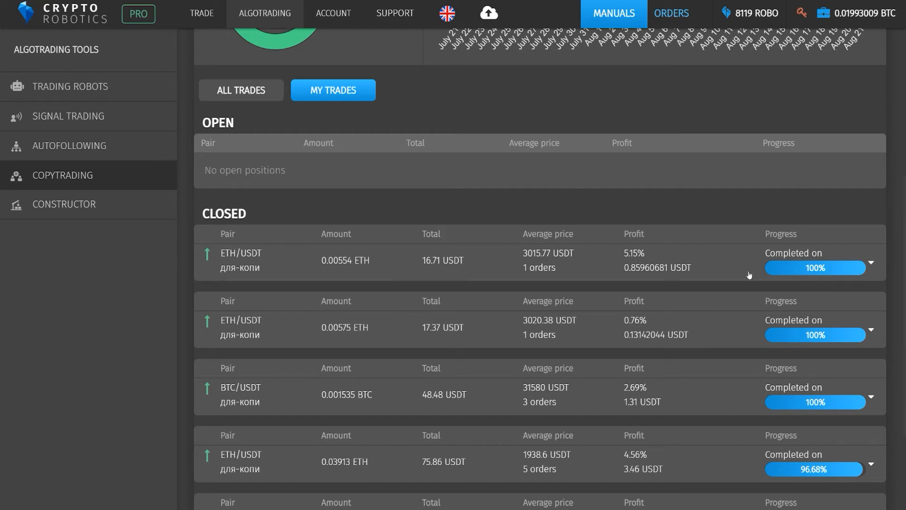
{"action": "scroll", "scroll_direction": "down", "scroll_amount": 3}
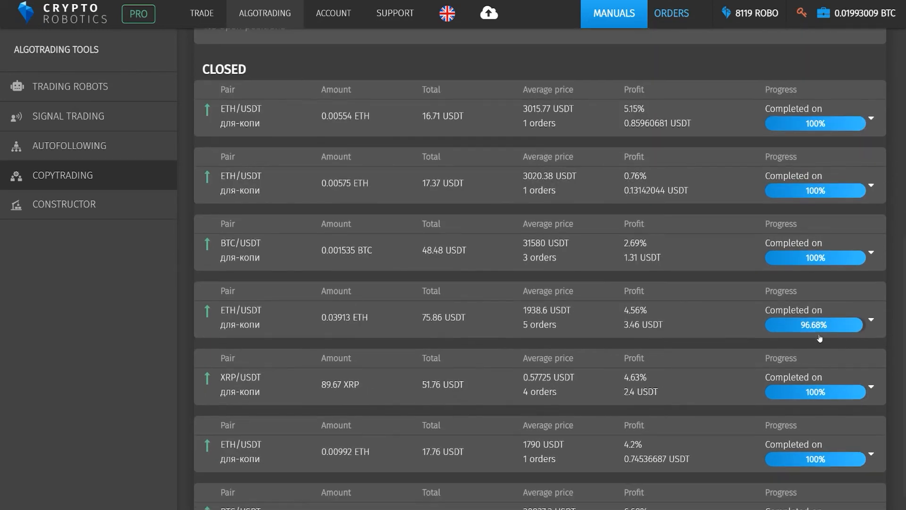
{"action": "mouse_move", "coordinate": [877, 393]}
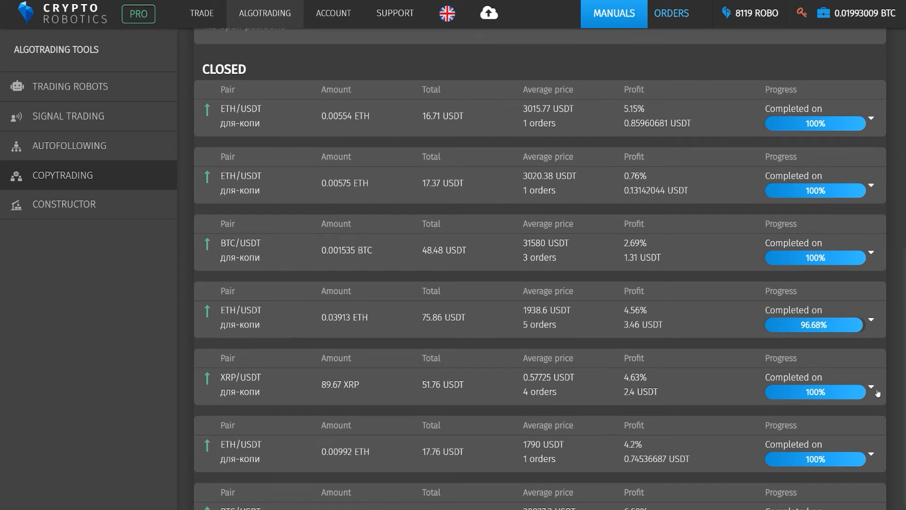
Step: Expand the XRP/USDT trade and view its four buys and four sells
{"action": "left_click", "coordinate": [872, 386]}
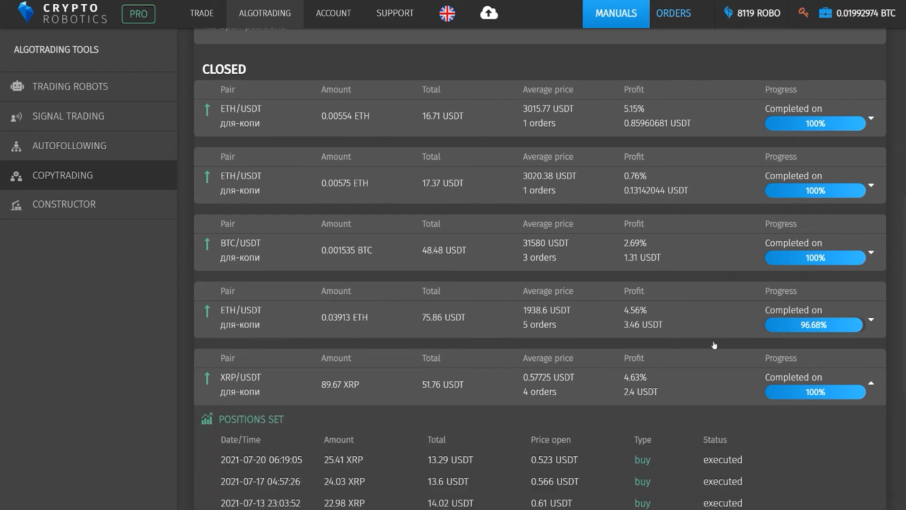
{"action": "scroll", "scroll_direction": "down", "scroll_amount": 3}
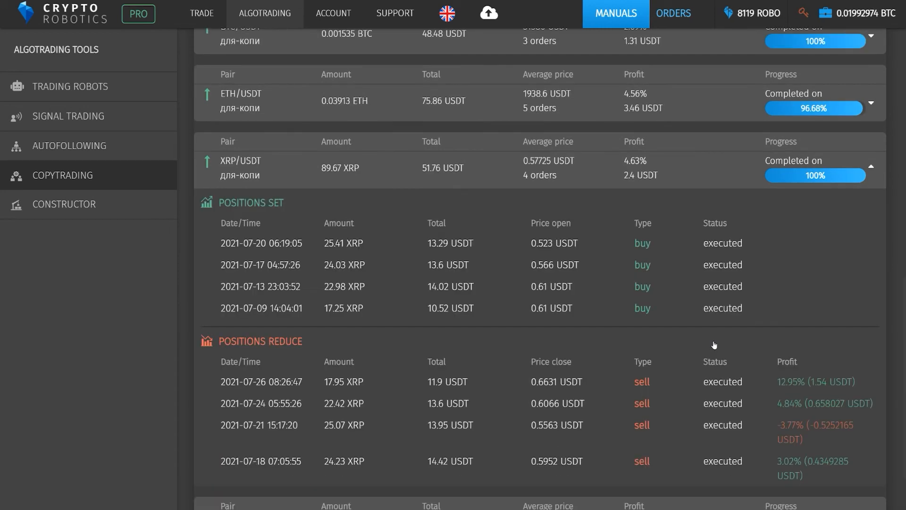
{"action": "mouse_move", "coordinate": [545, 327]}
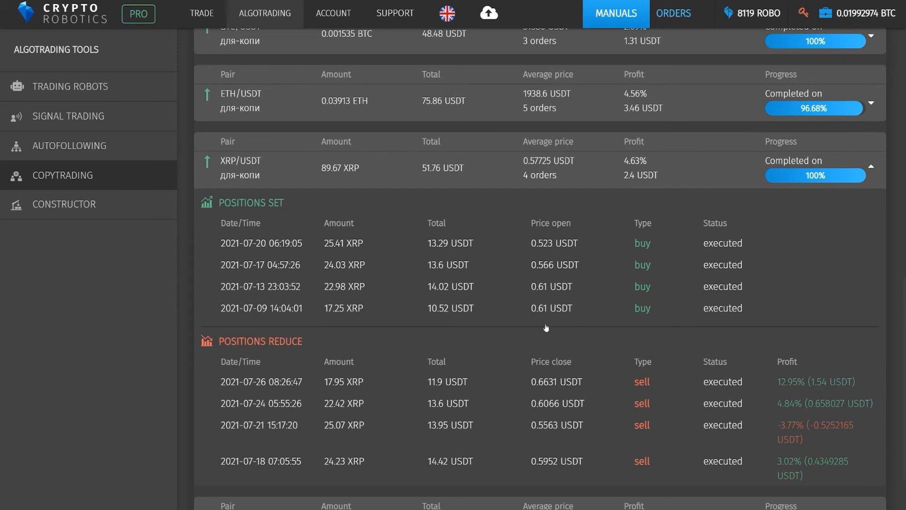
{"action": "mouse_move", "coordinate": [397, 324]}
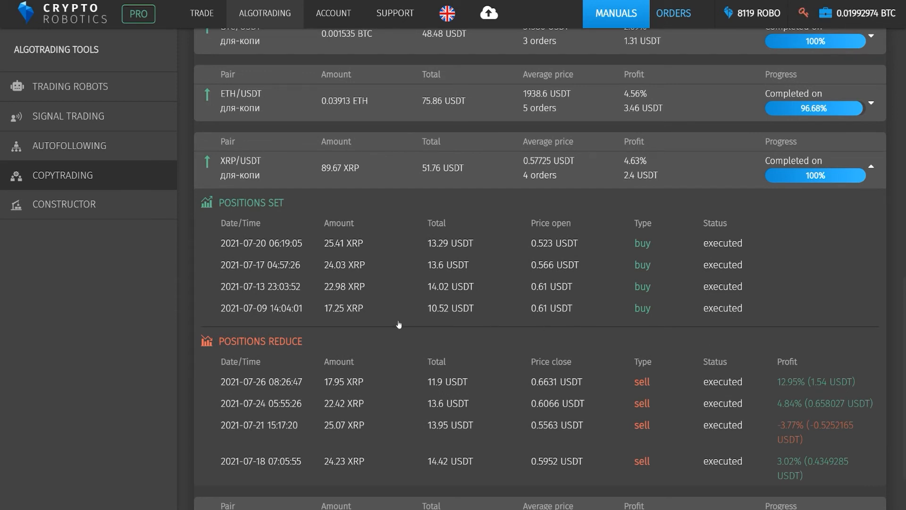
{"action": "mouse_move", "coordinate": [592, 285]}
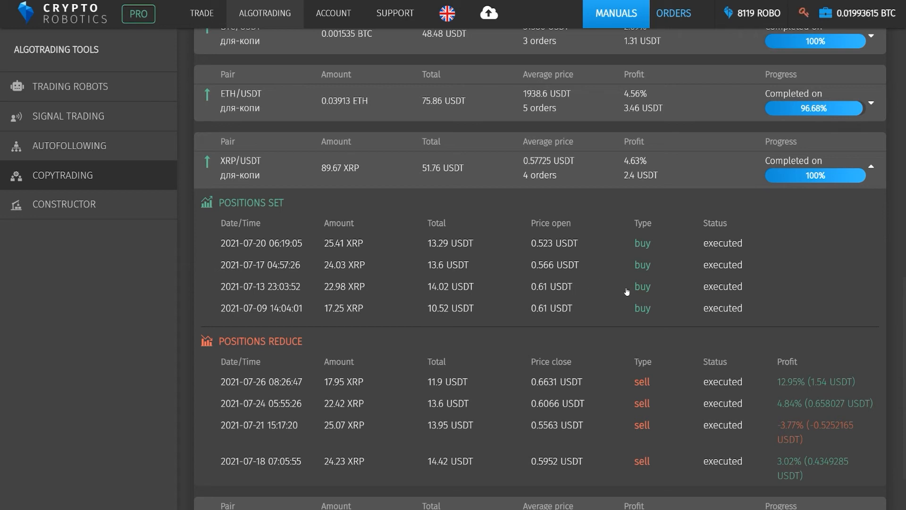
{"action": "mouse_move", "coordinate": [794, 280]}
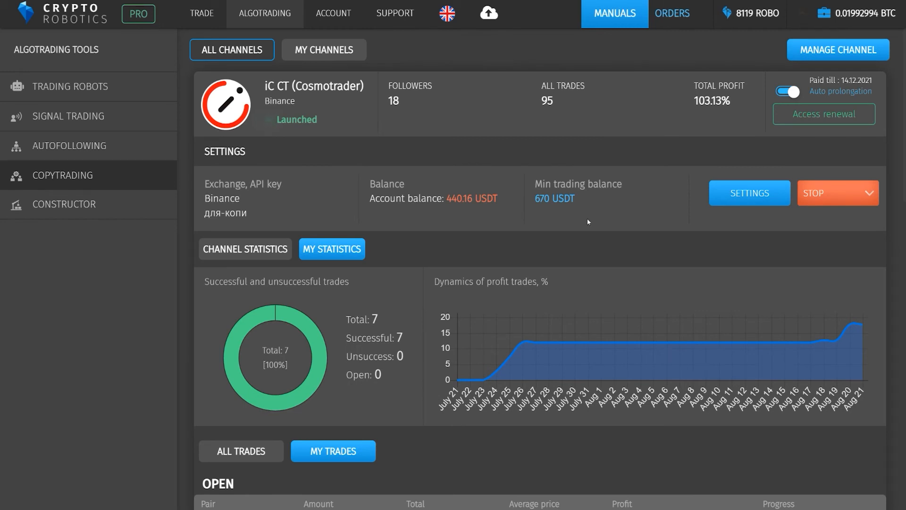
{"action": "mouse_move", "coordinate": [662, 206]}
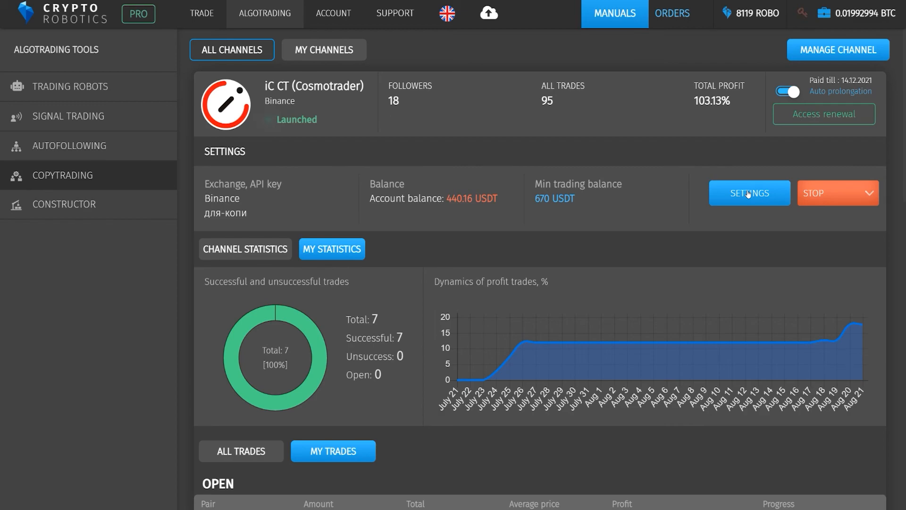
Step: Bring up the iC CT copytrading connection settings with Binance as exchange
{"action": "left_click", "coordinate": [749, 192]}
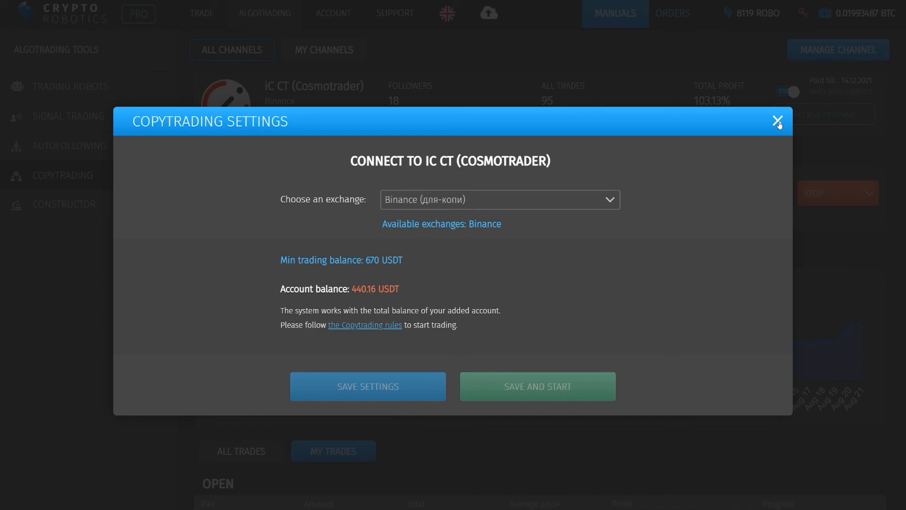
{"action": "left_click", "coordinate": [777, 121]}
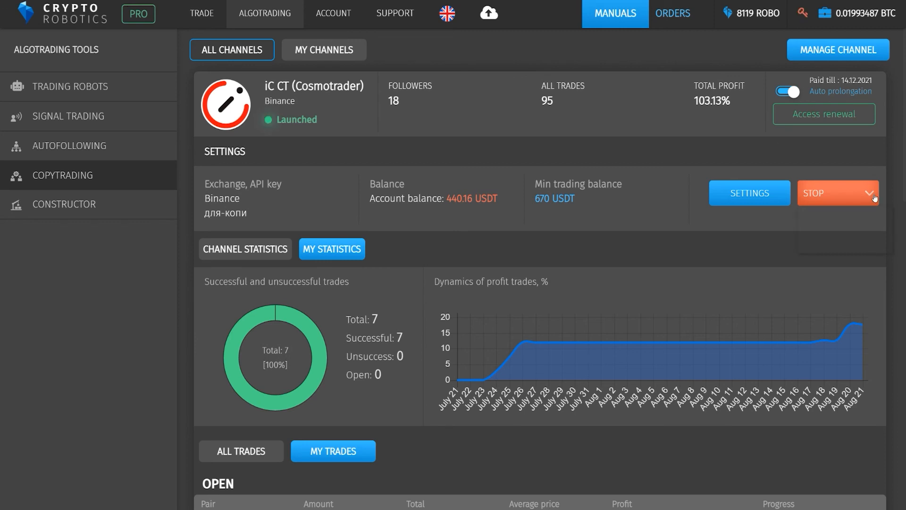
Step: View the STOP dropdown options, then switch to CHANNEL STATISTICS
{"action": "left_click", "coordinate": [875, 193]}
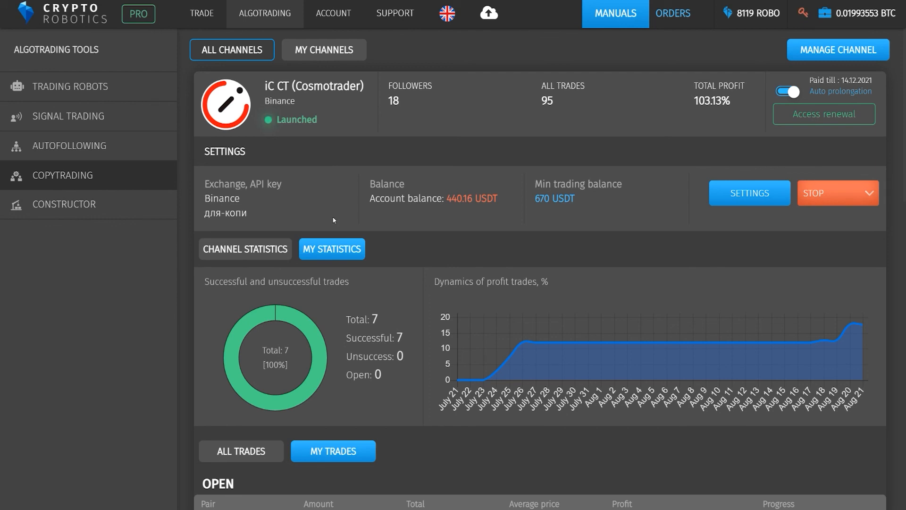
{"action": "left_click", "coordinate": [244, 248]}
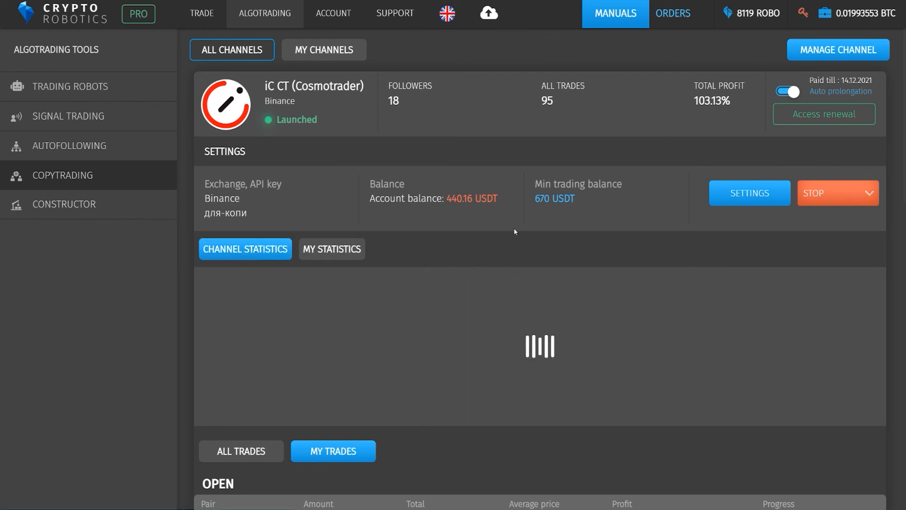